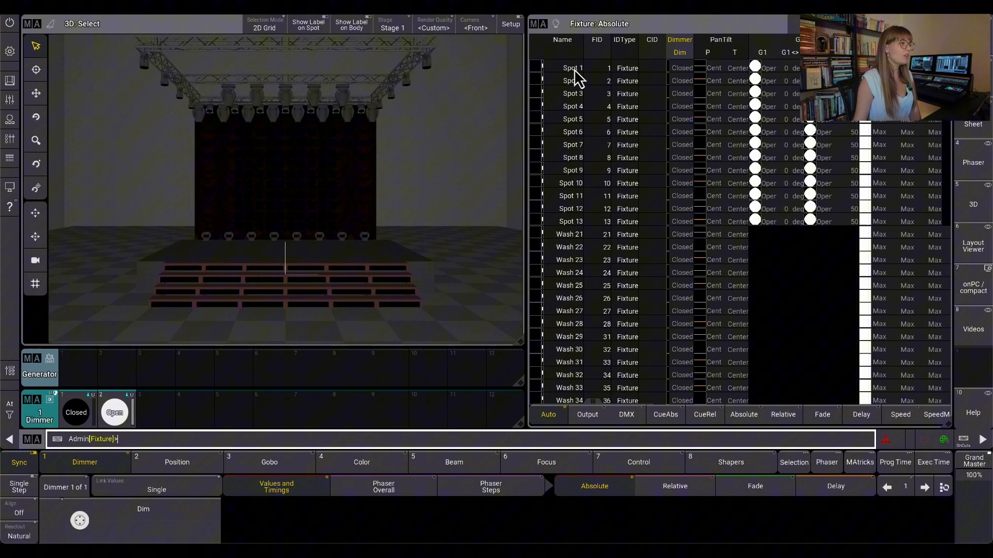
# Select Spots 1–13, apply Open then Closed as two steps, and store as preset 'Open/Closed'.
pyautogui.click(571, 69)
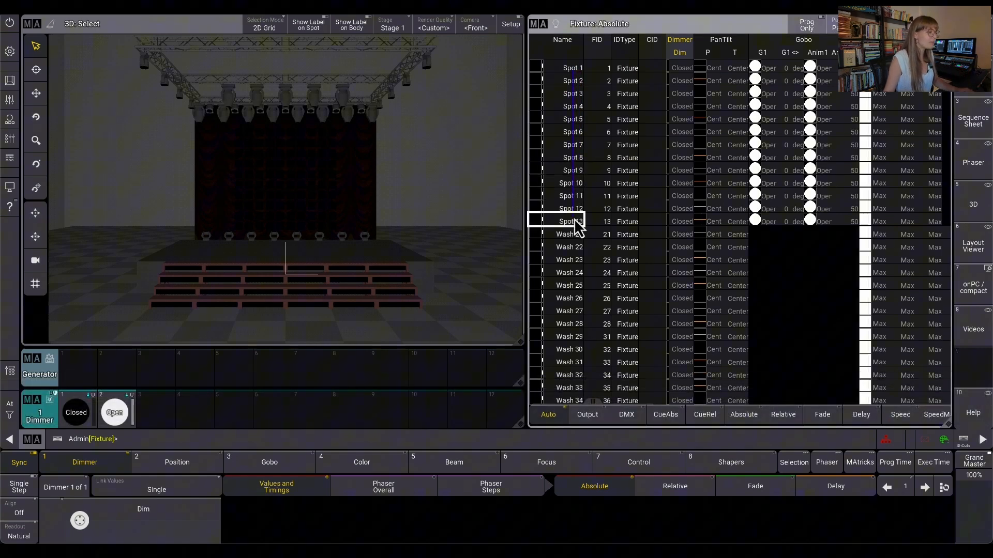
pyautogui.click(114, 413)
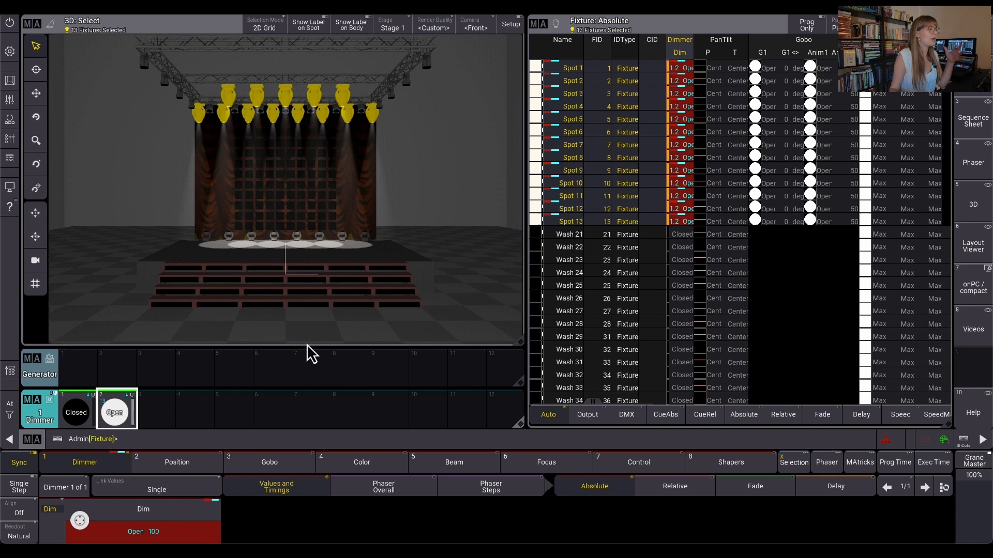
pyautogui.moveTo(518, 396)
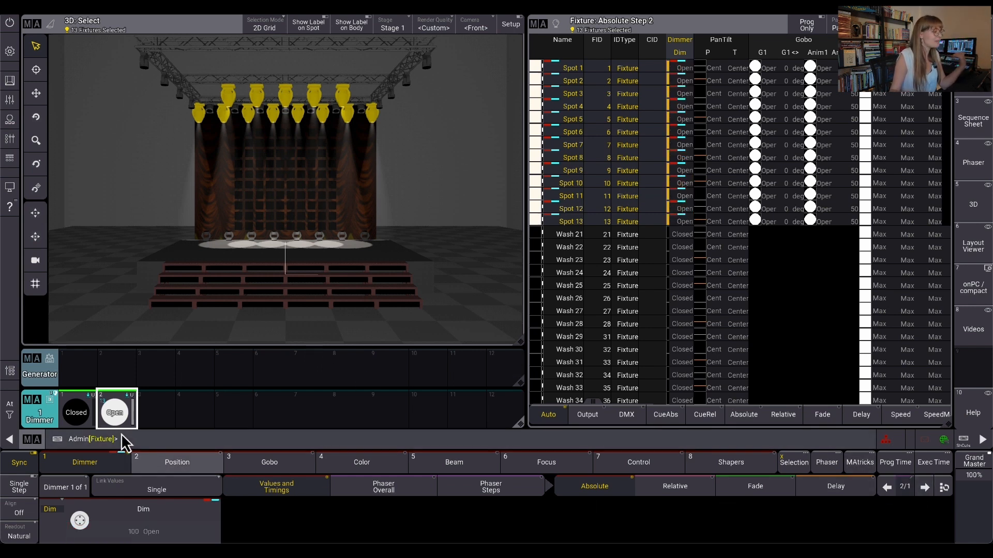
pyautogui.click(74, 413)
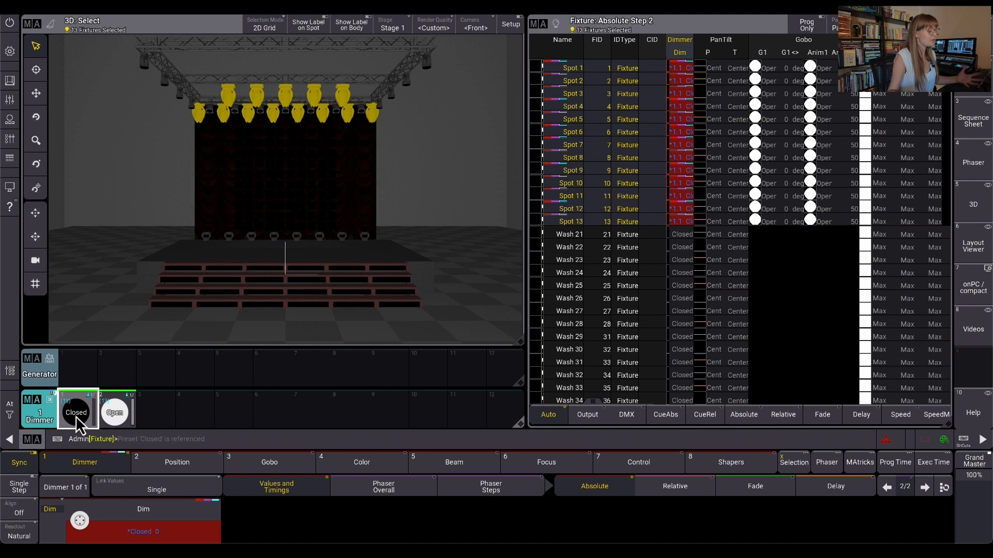
pyautogui.rightClick(114, 413)
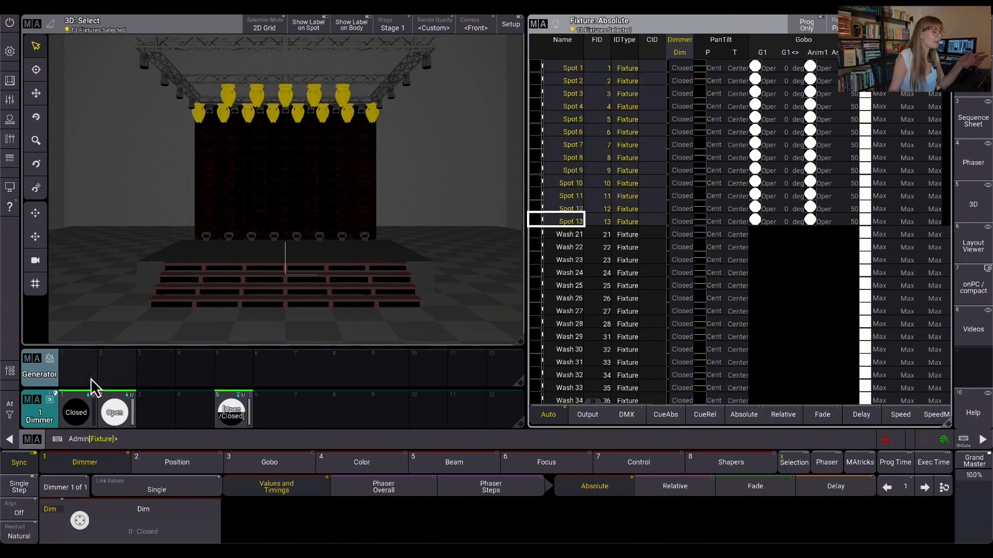
# Create a Random generator in an empty pool slot and run it on the spots' dimmers.
pyautogui.rightClick(39, 367)
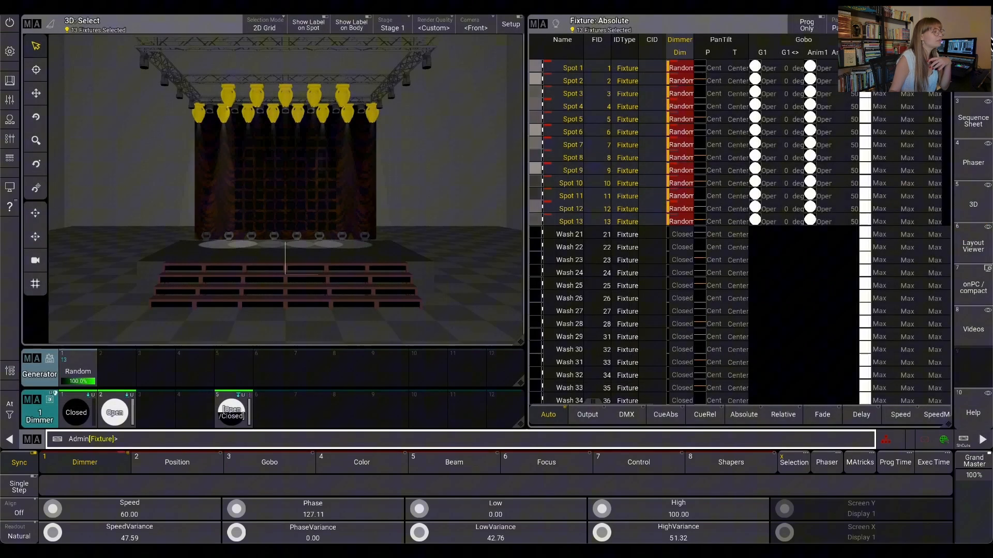
pyautogui.click(77, 371)
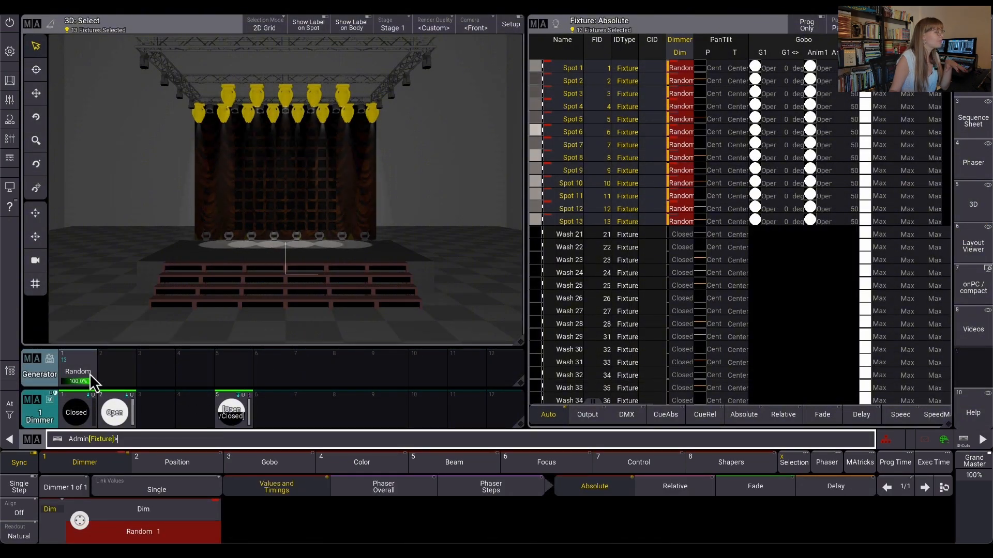
pyautogui.doubleClick(78, 375)
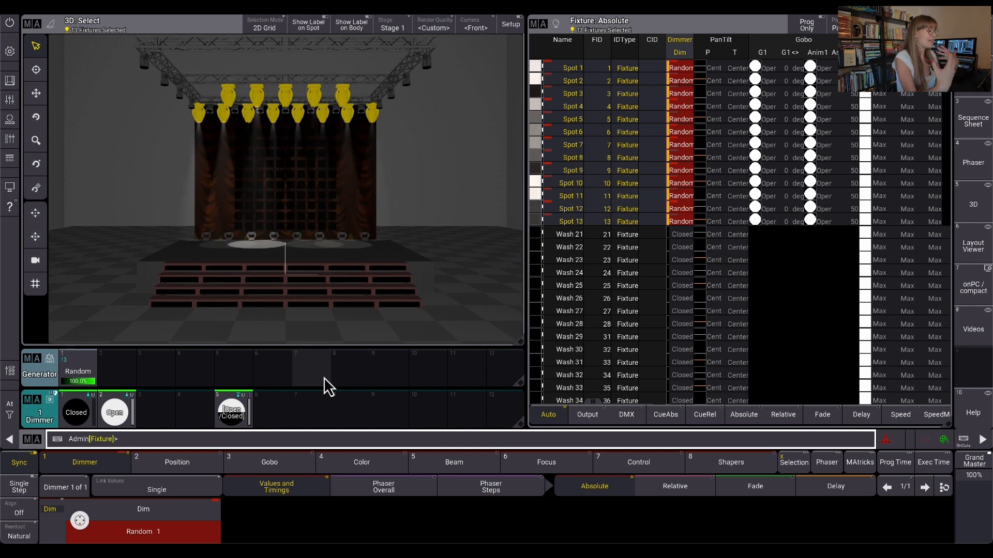
pyautogui.click(114, 413)
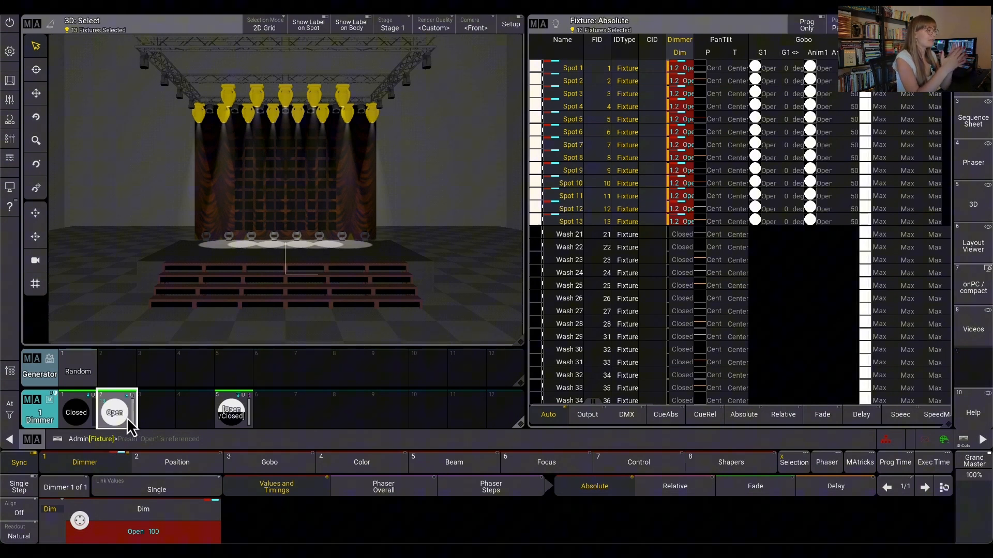
# Put the Random generator on the spots' dimmers in step 1 and Closed in step 2.
pyautogui.click(78, 371)
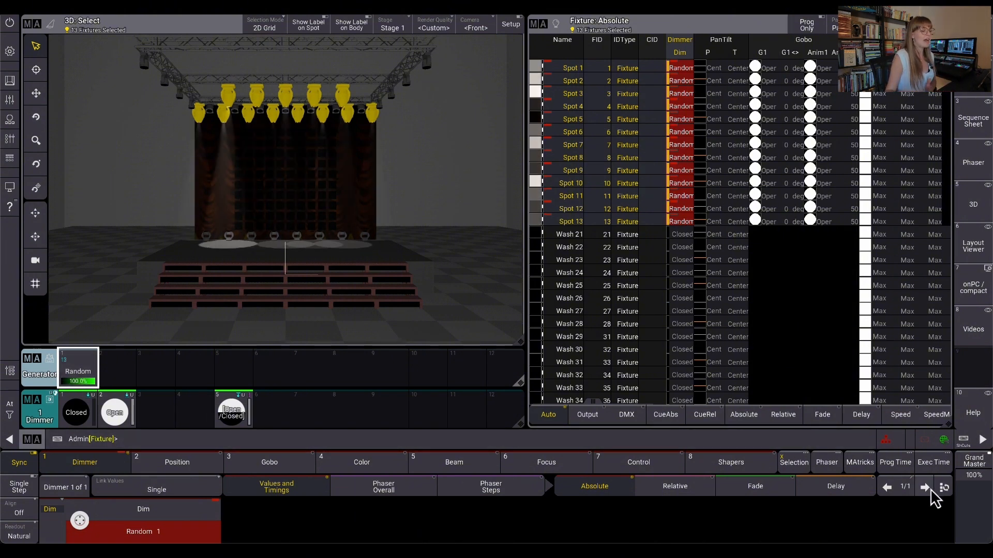
pyautogui.click(924, 487)
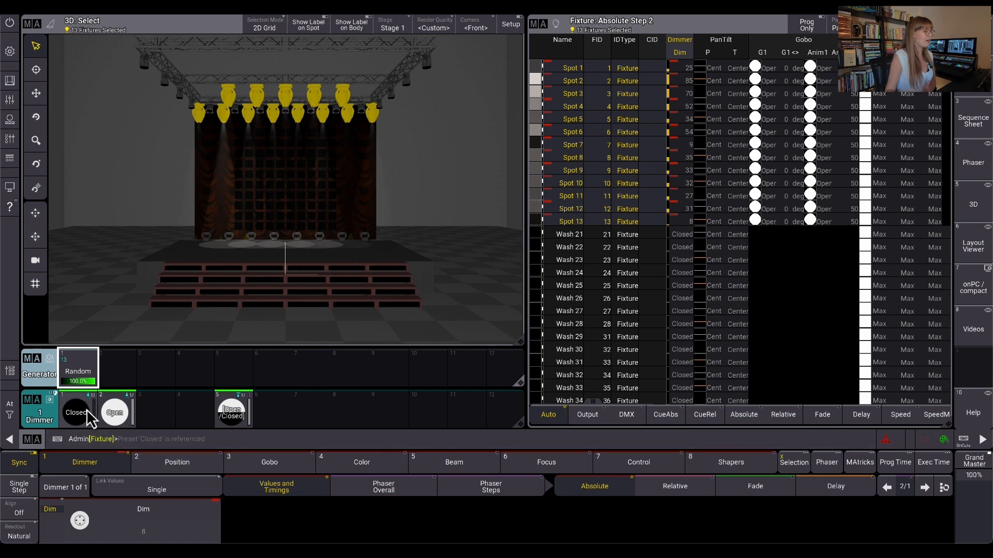
pyautogui.click(75, 413)
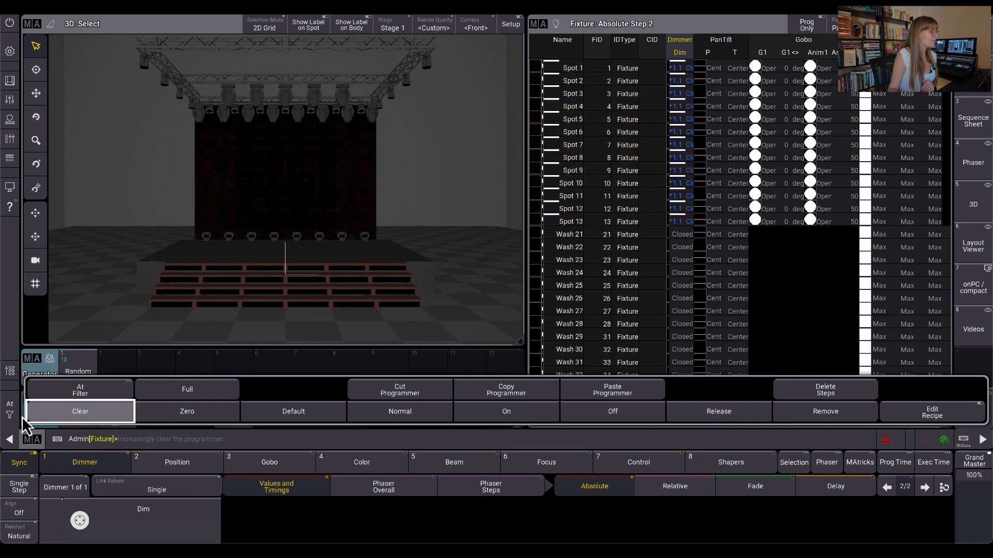
# Clear the programmer and apply the Random generator to the dimmers of Spots 1–12.
pyautogui.click(80, 411)
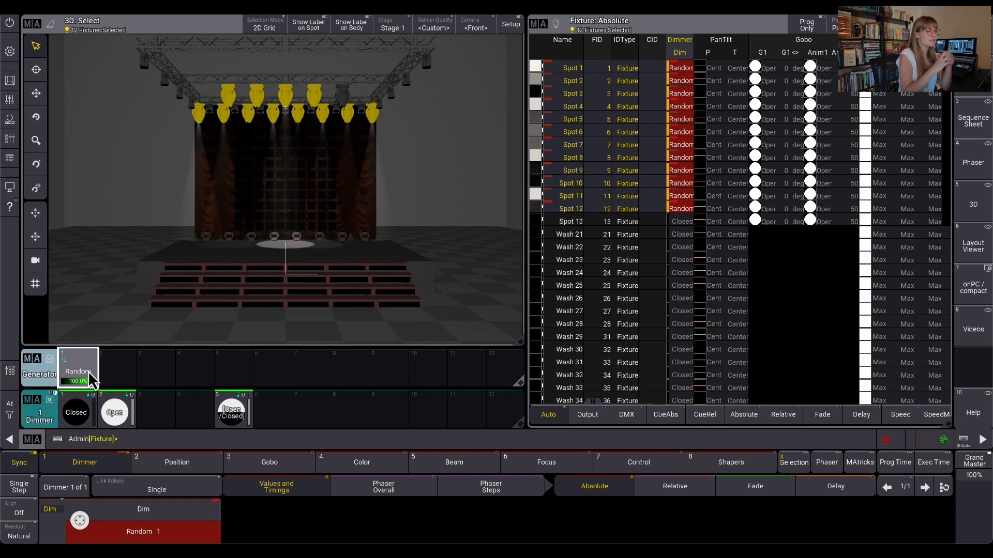
pyautogui.click(114, 413)
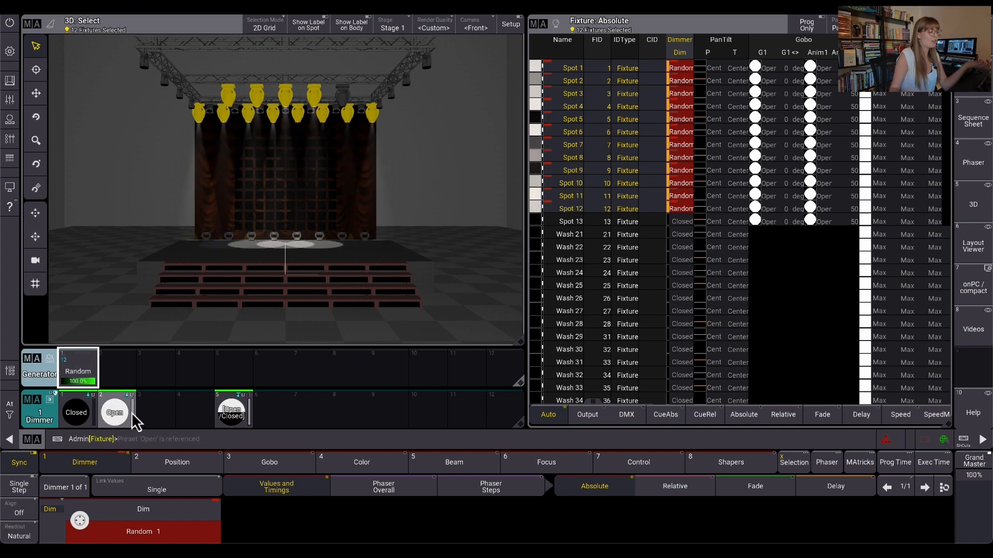
pyautogui.click(114, 413)
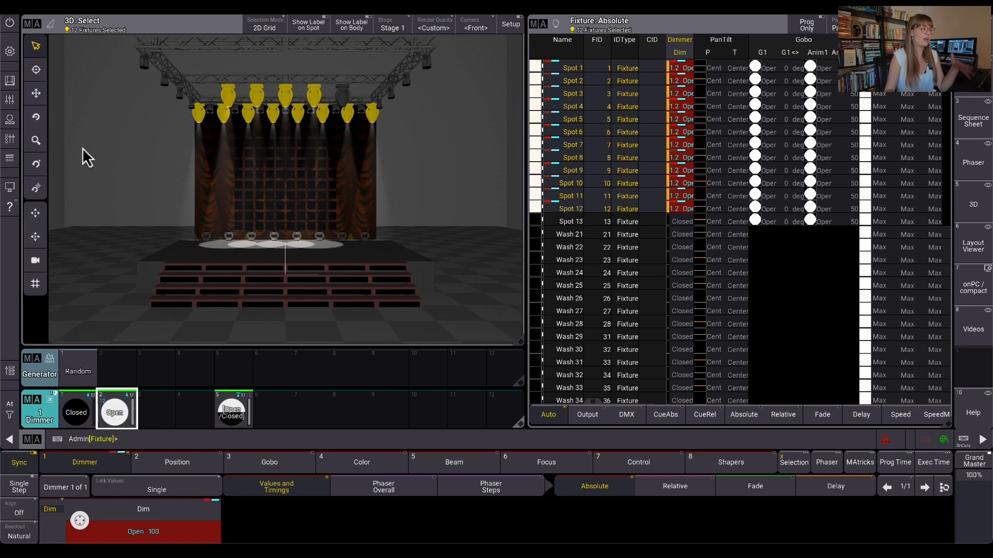
pyautogui.click(78, 370)
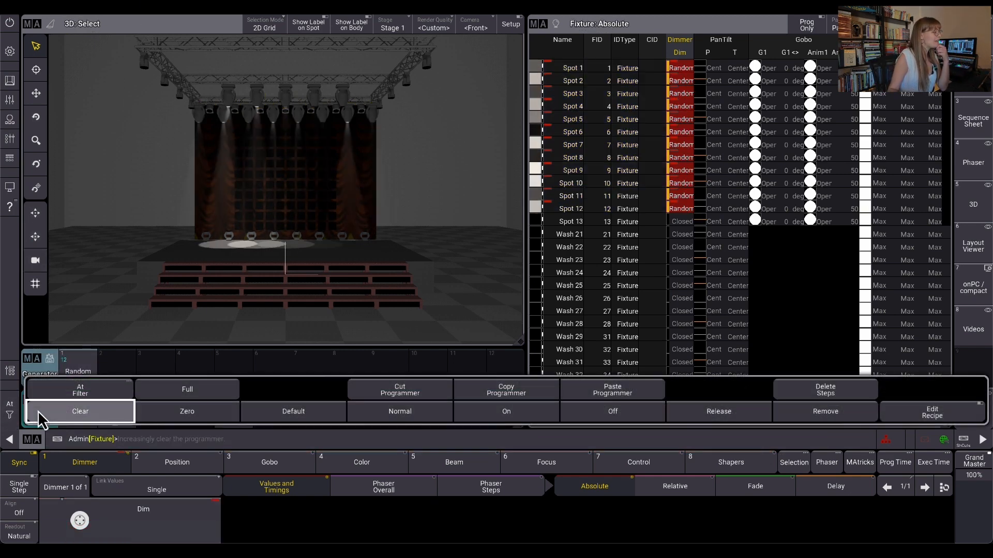
# Edit dimmer preset 8 and target its recipe at Group 2 'Spots Grid'.
pyautogui.click(79, 412)
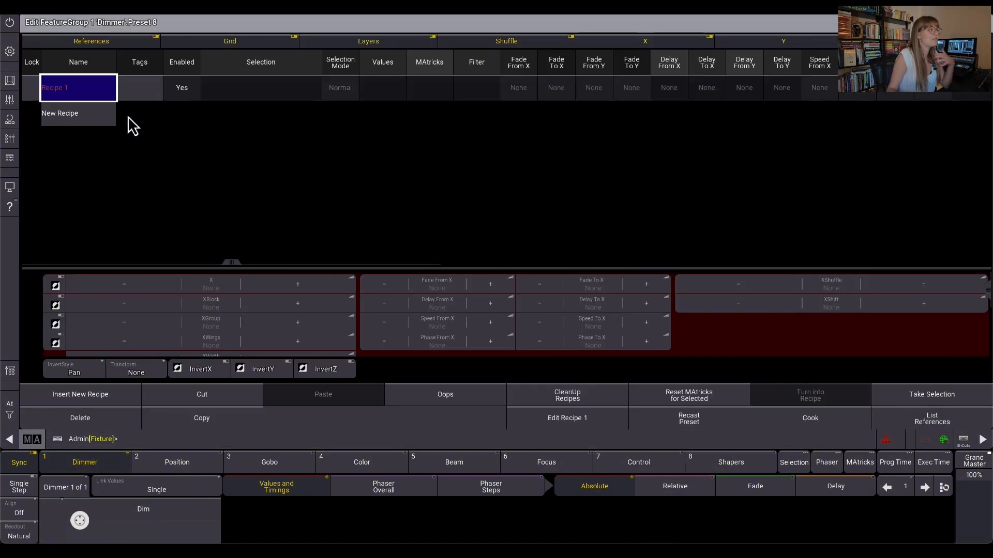
pyautogui.click(260, 87)
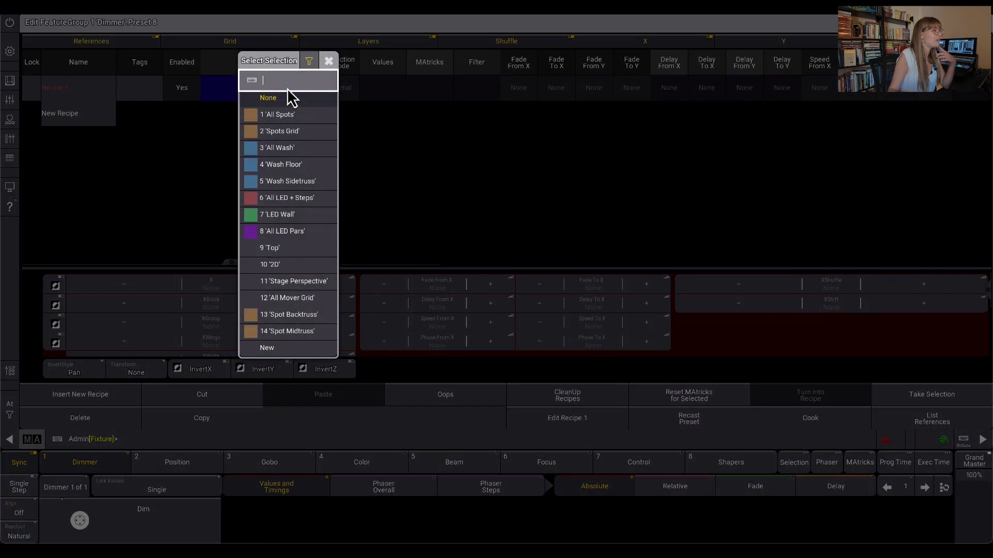
pyautogui.click(279, 132)
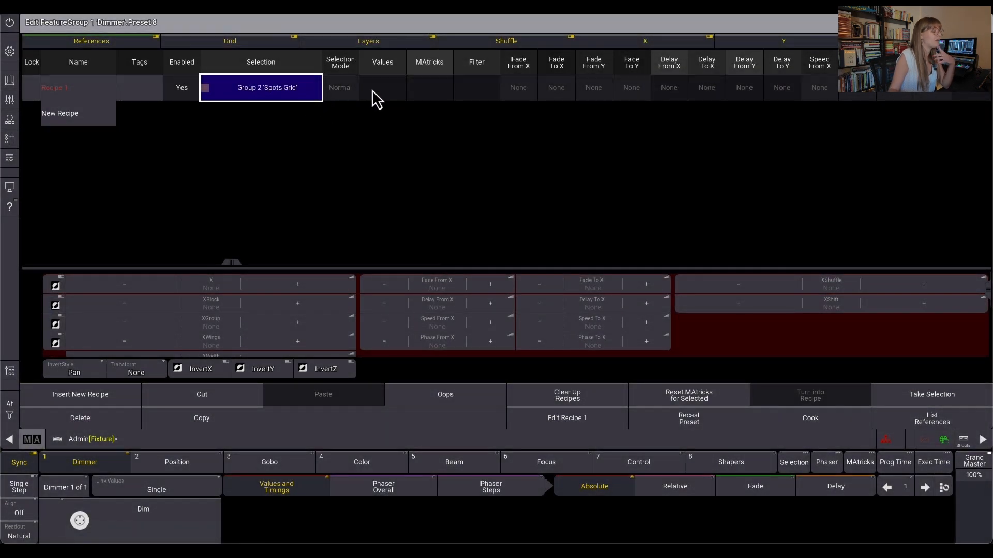
pyautogui.click(383, 87)
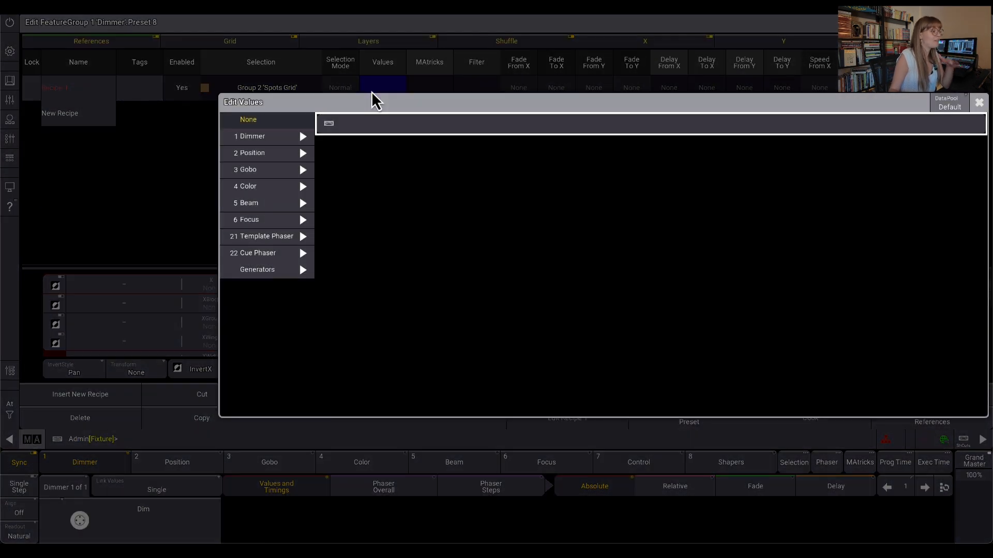
# Try Dimmer > Open as the recipe value, then set it to Generators > 1 Random 1.
pyautogui.click(250, 136)
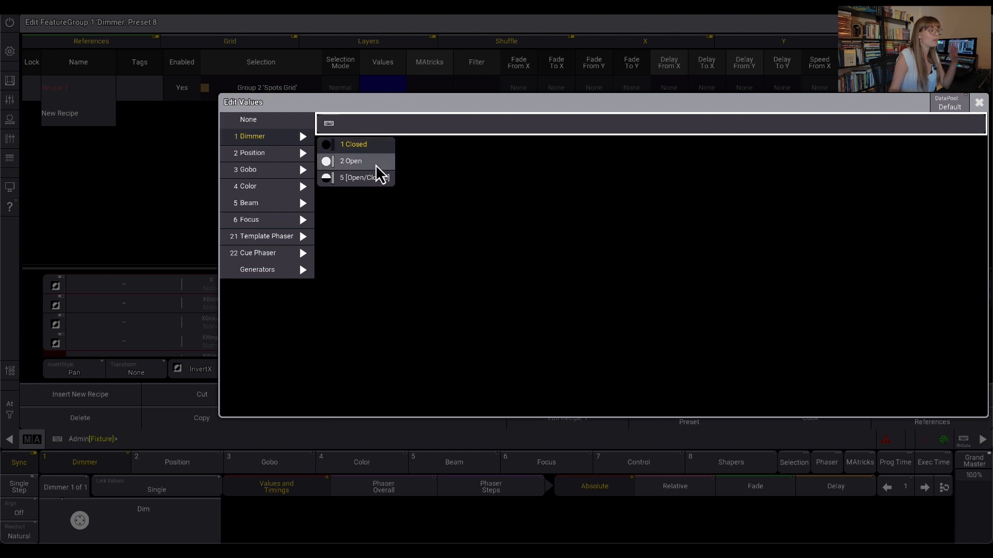
pyautogui.click(350, 160)
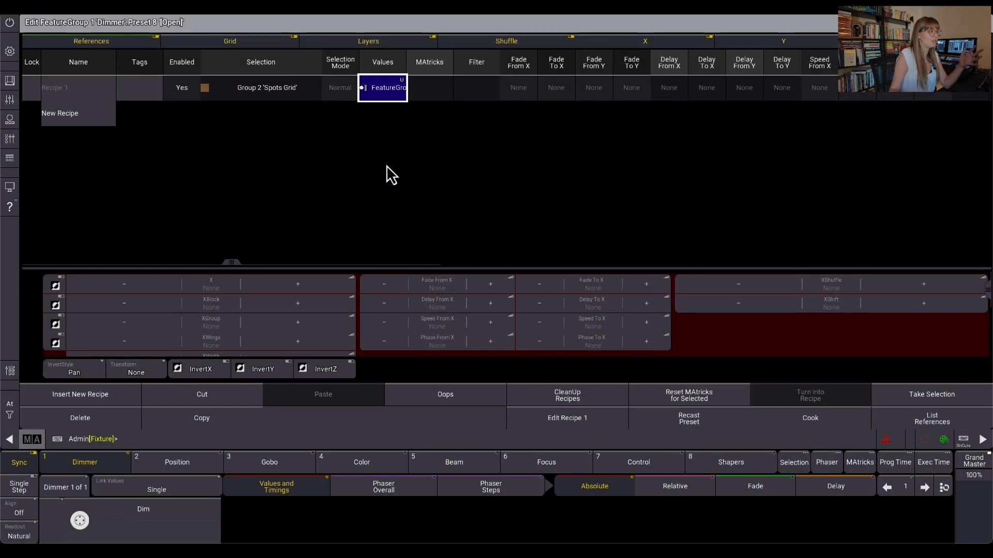
pyautogui.moveTo(370, 104)
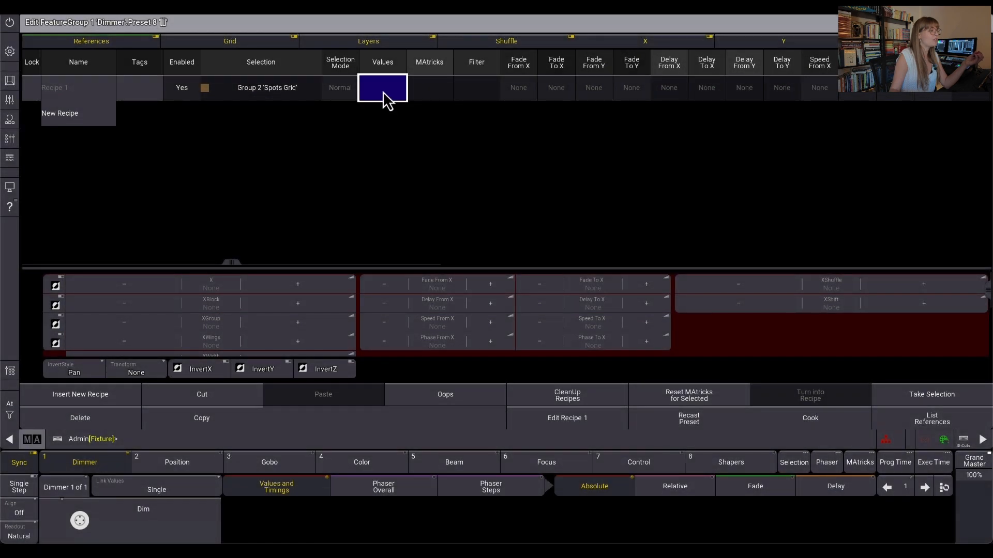
pyautogui.click(382, 87)
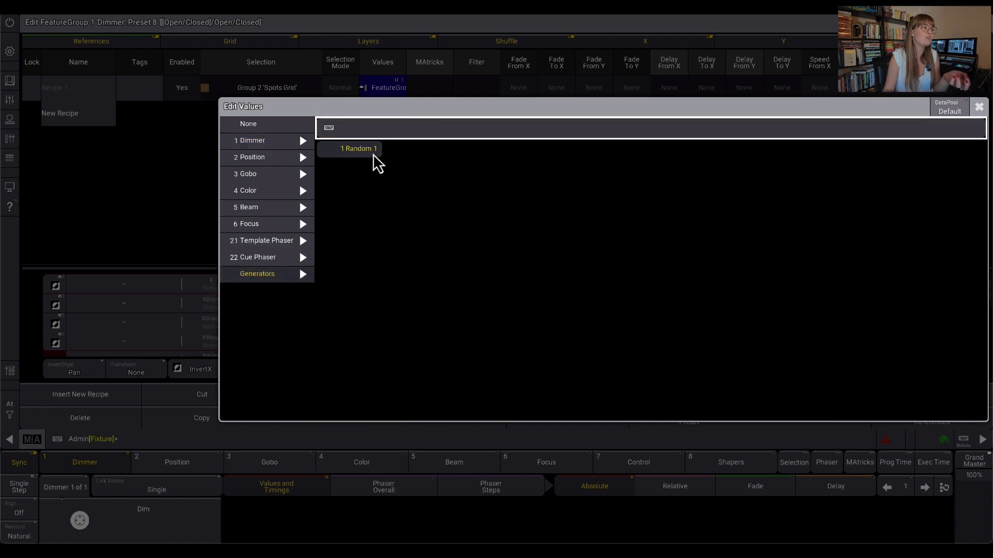
pyautogui.click(358, 148)
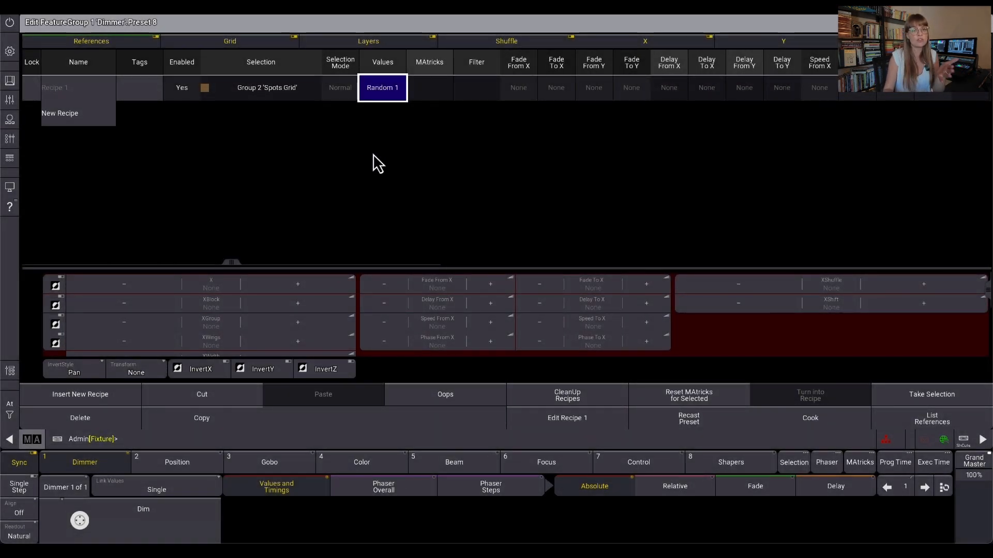